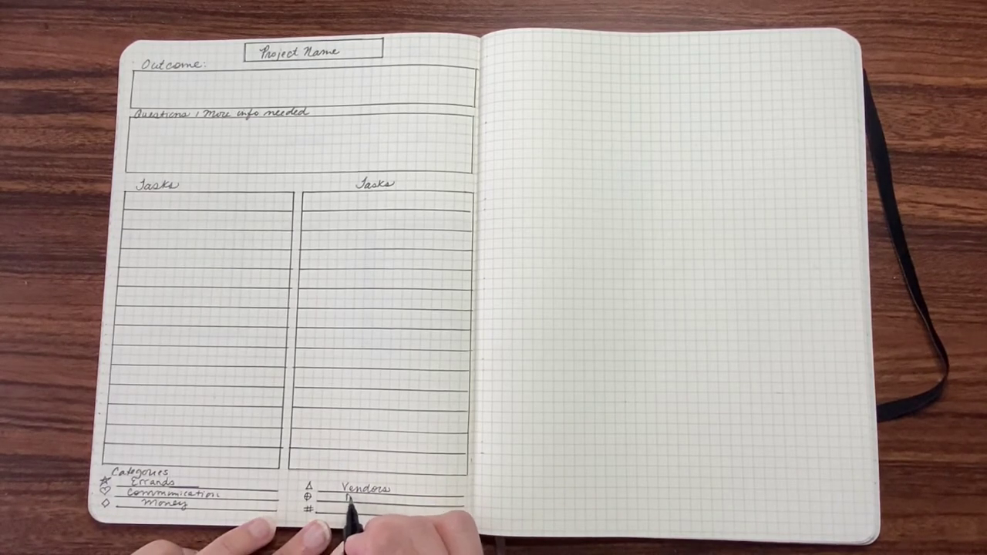
text(Decor)
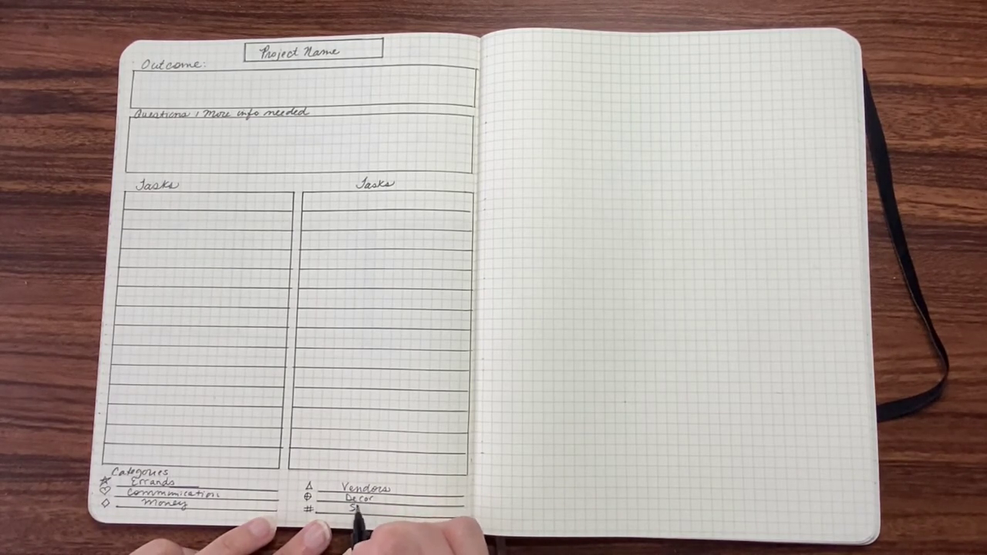